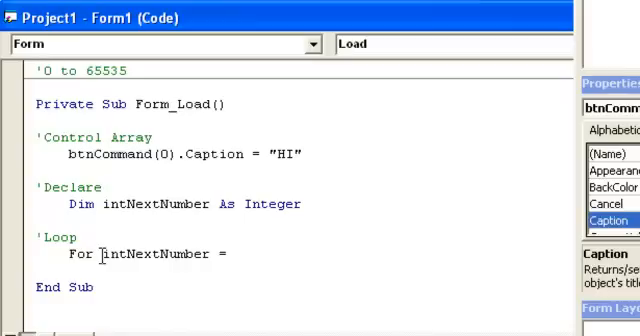
# - Delete the hard-coded 1 To 4 loop range and its trailing comment
pyautogui.write('1')
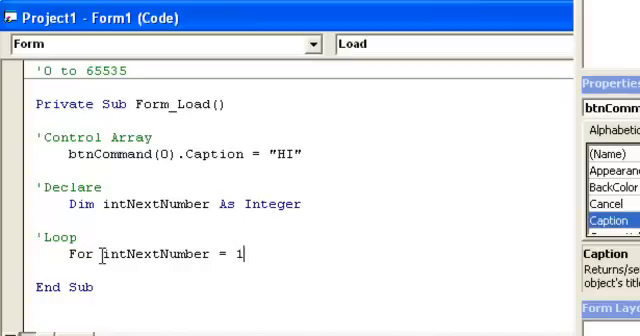
pyautogui.write("To 4 '")
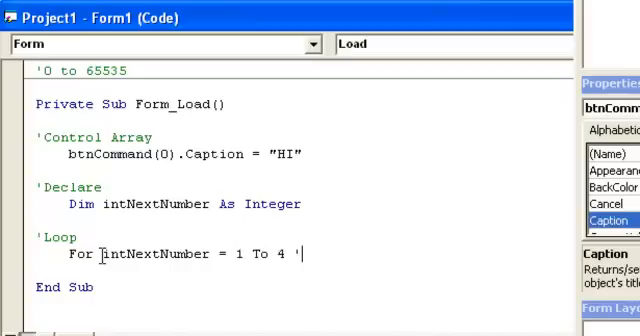
pyautogui.write('Bu')
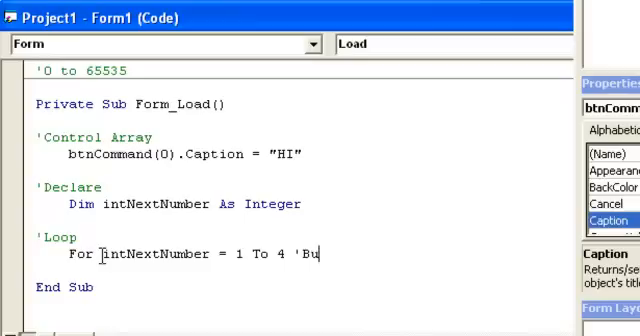
pyautogui.press('Backspace')
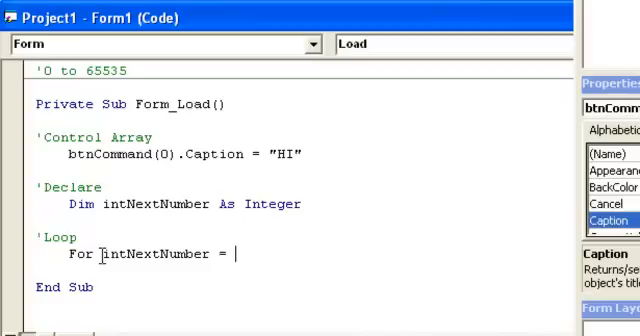
# - Make the loop run from btnCommand.LBound To btnCommand.UBound, then add Next
pyautogui.write('btn')
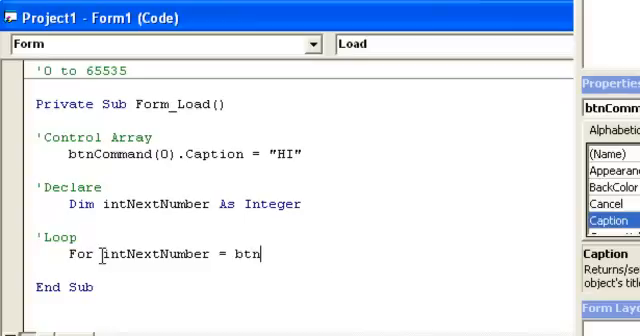
pyautogui.write('Command')
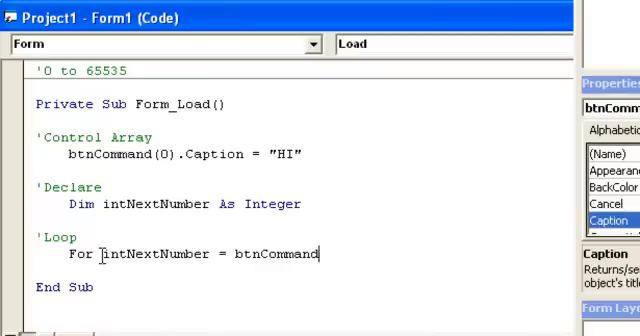
pyautogui.write('.')
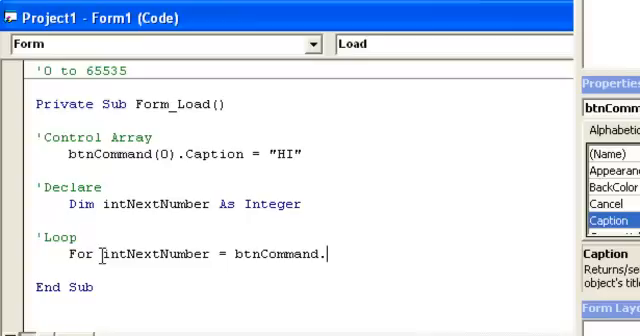
pyautogui.write('.LBound')
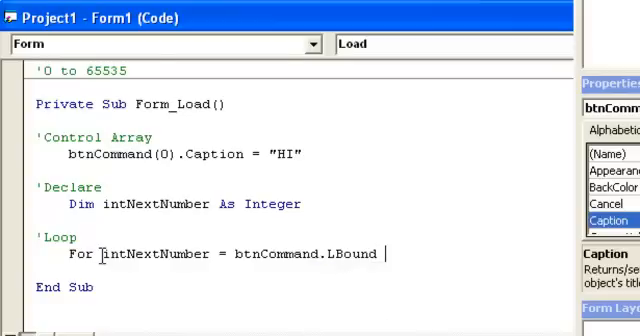
pyautogui.write('To btnComm')
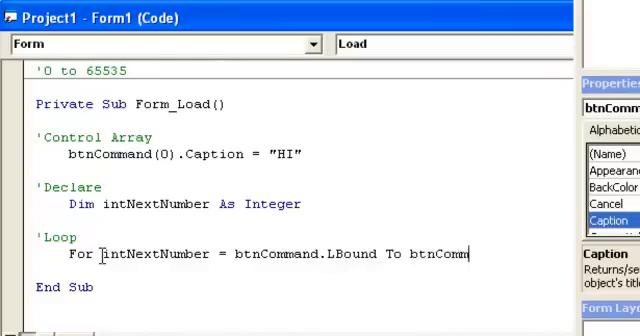
pyautogui.write('.UBound')
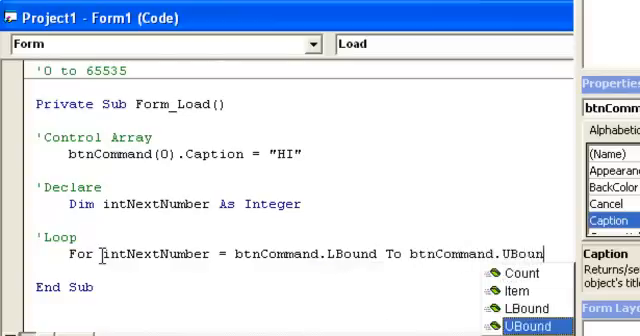
pyautogui.write('Next')
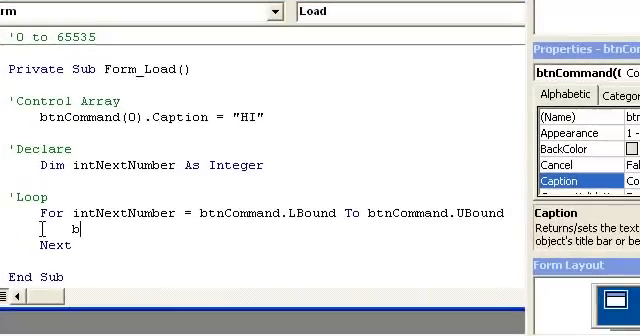
# - Set btnCommand(intNextNumber).Enabled = False inside the loop and run the form
pyautogui.write('btnCommand')
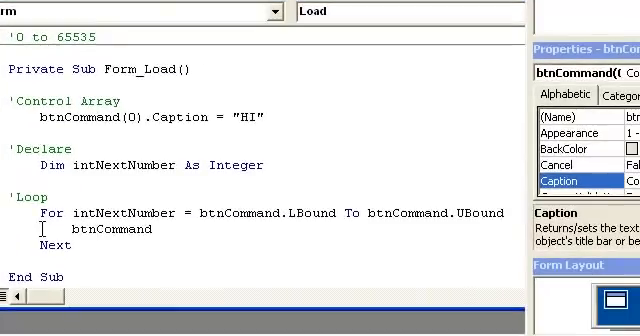
pyautogui.write('(intNextNumb')
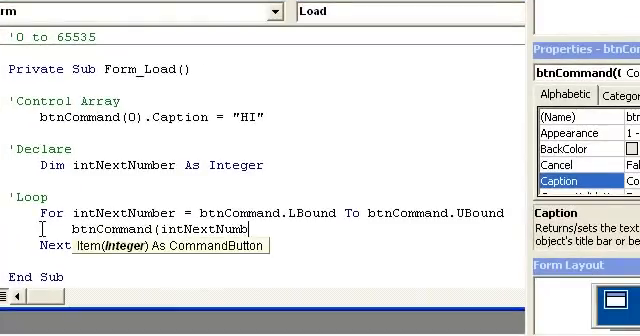
pyautogui.write('.')
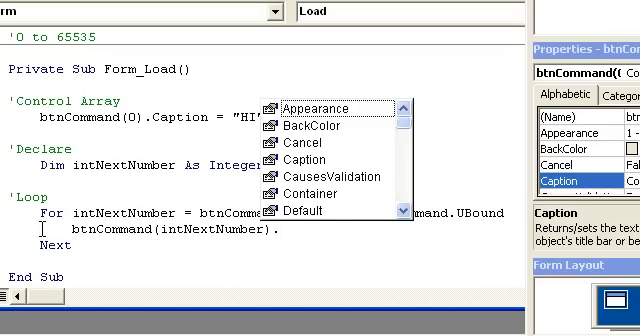
pyautogui.write('.Enabled = False')
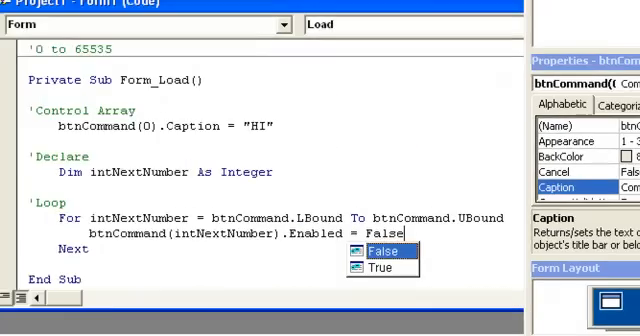
pyautogui.press('f5')
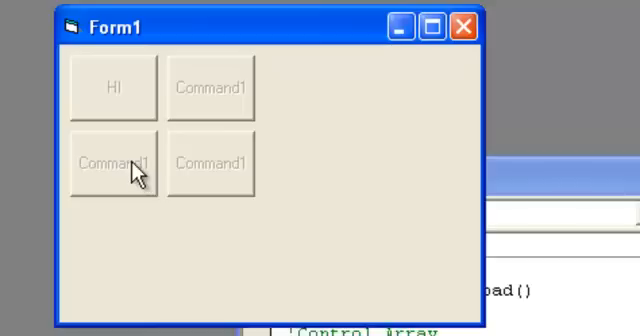
pyautogui.moveTo(498, 28)
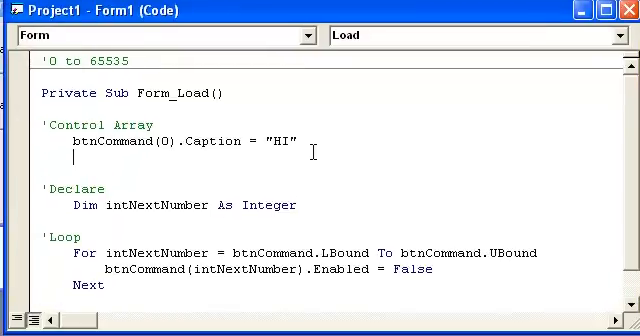
pyautogui.write('btnCommand(')
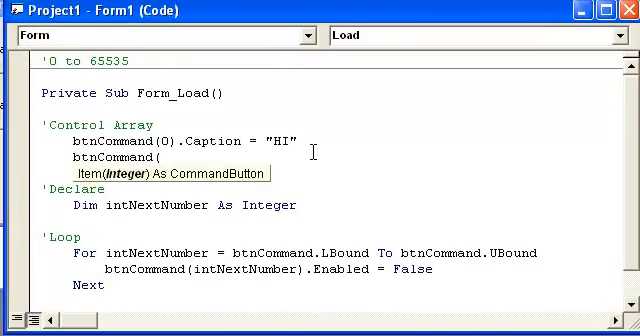
pyautogui.write('3')
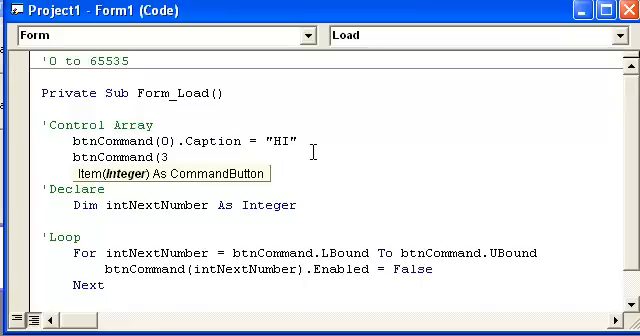
pyautogui.write(').')
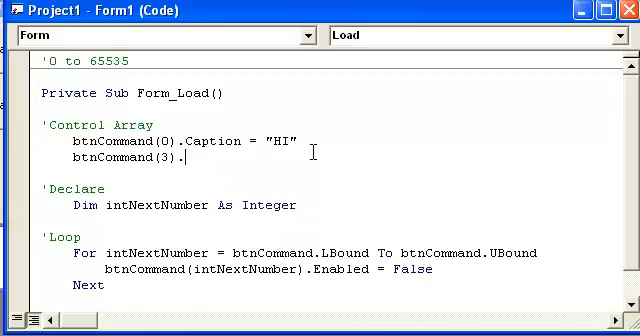
pyautogui.write('.')
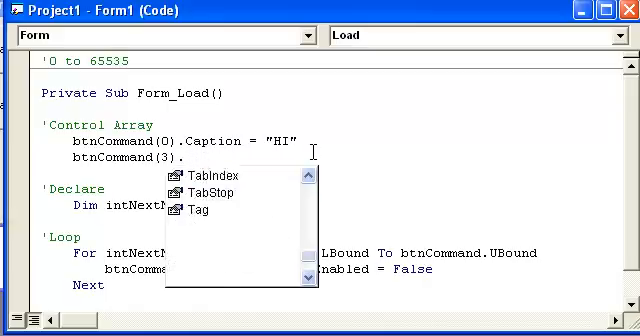
pyautogui.write('Top')
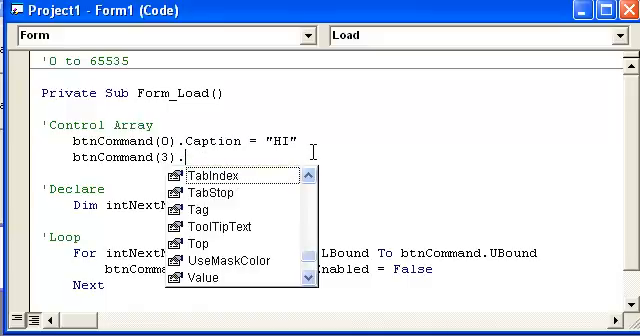
pyautogui.write('Heig')
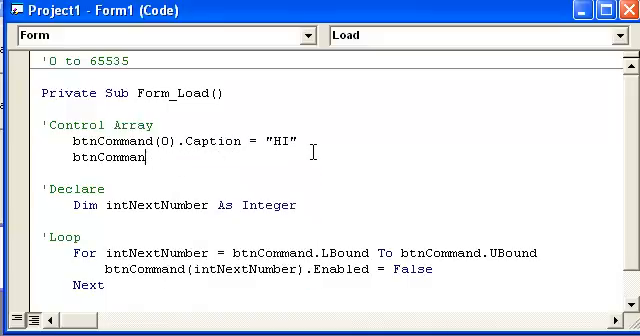
pyautogui.press('Backspace')
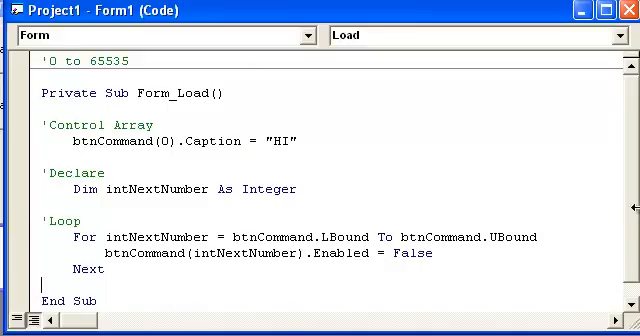
# - Add the comment 'Add New Button On Screen below the loop
pyautogui.scroll(-3)
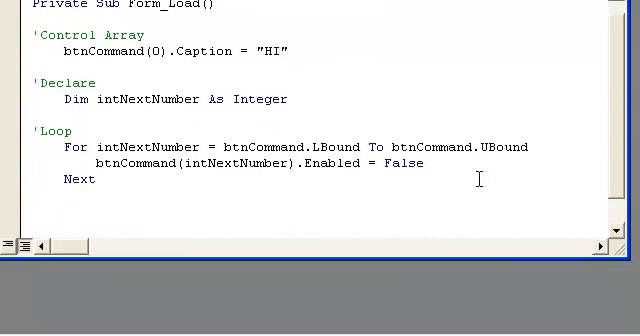
pyautogui.write("'Add New But")
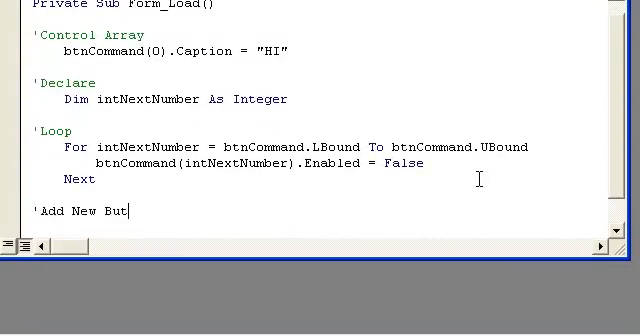
pyautogui.write('ton On Screen')
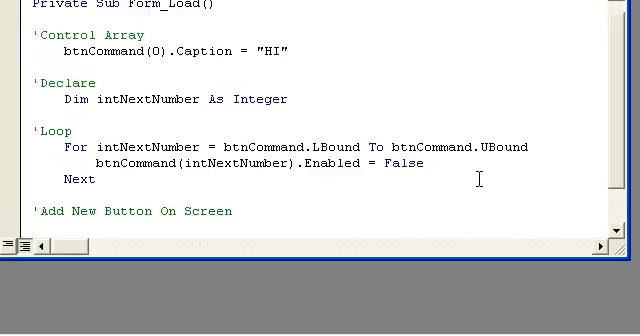
# - Write Load btnCommand(btnCommand.UBound + 1), choosing UBound from IntelliSense
pyautogui.write('Load bt')
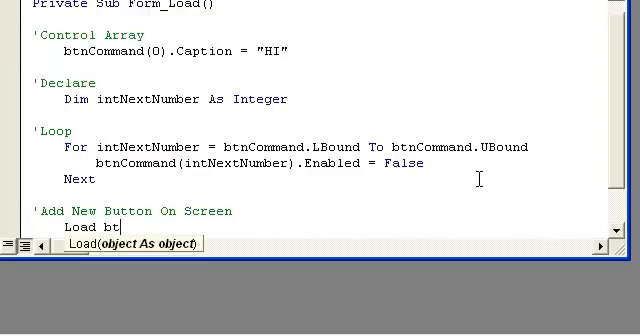
pyautogui.write('nCommand')
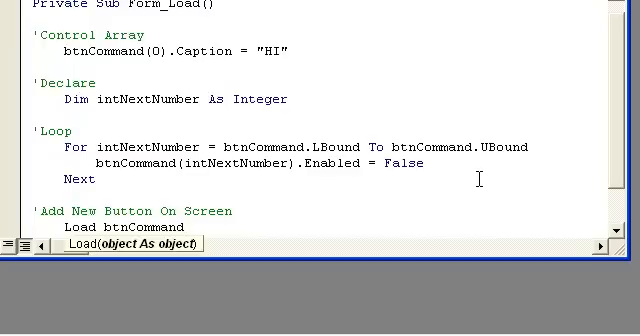
pyautogui.write('(')
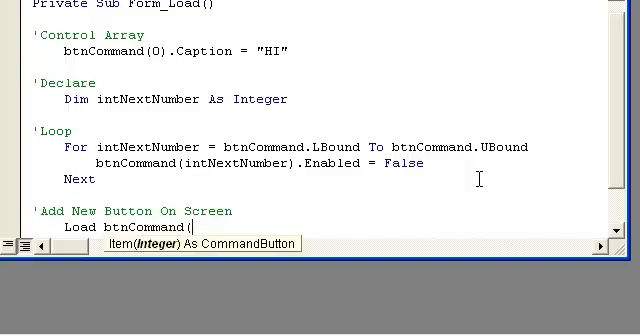
pyautogui.write('btnCommand.')
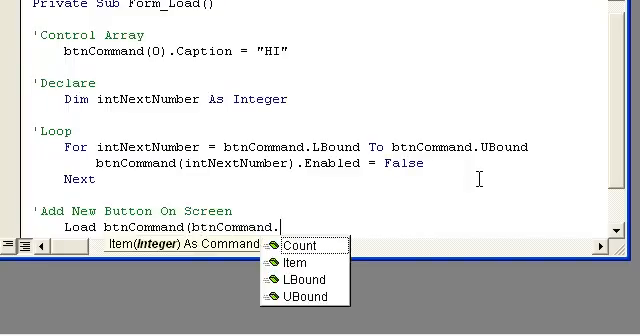
pyautogui.click(311, 300)
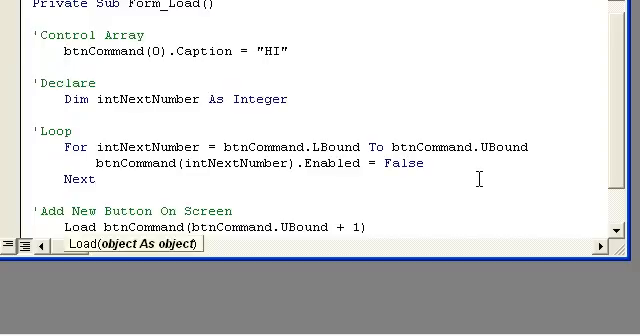
pyautogui.scroll(-3)
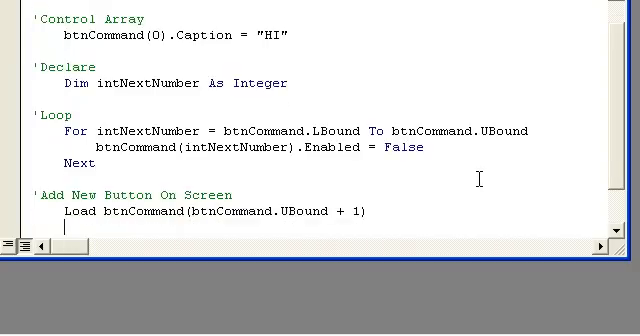
# - Write btnCommand(btnCommand.UBound).Visible = True under the Load statement
pyautogui.write('btnCommand')
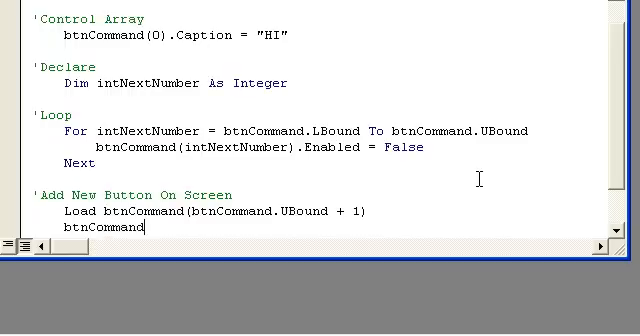
pyautogui.write('(btn')
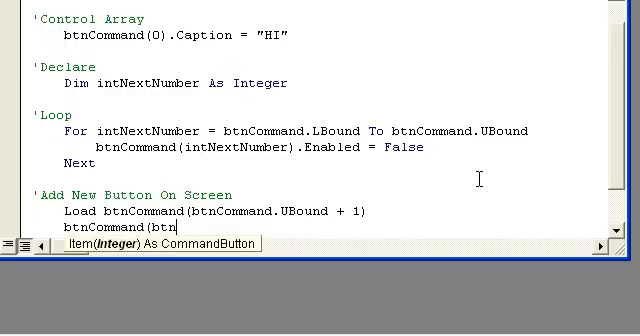
pyautogui.write('.UBound')
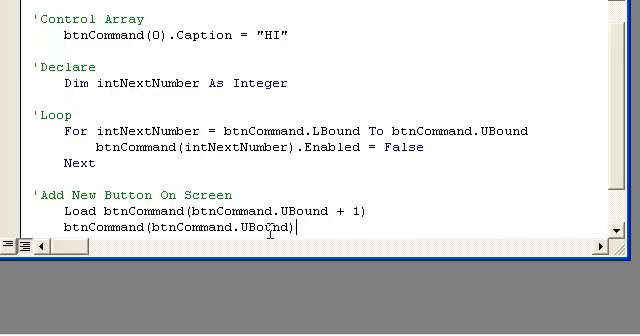
pyautogui.write('.Visible = True')
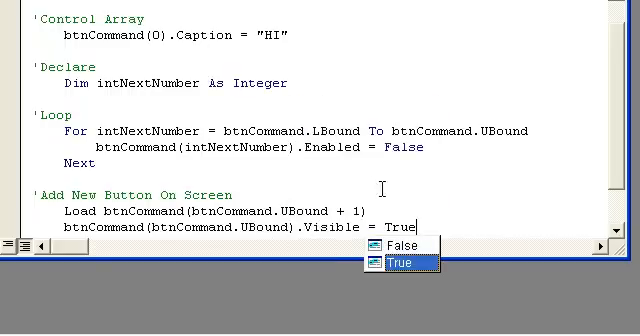
pyautogui.moveTo(610, 180)
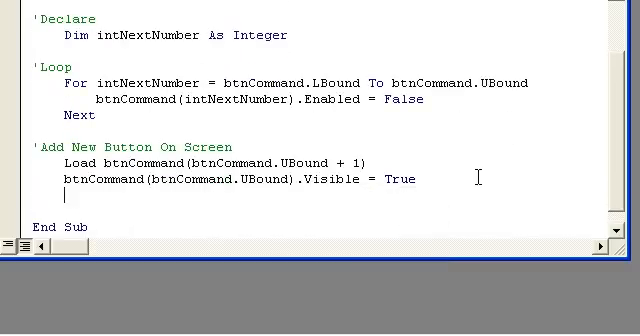
# - Write btnCommand(btnCommand.UBound).Move 0, 0 on the next line
pyautogui.write('btnCommand(btnCommand')
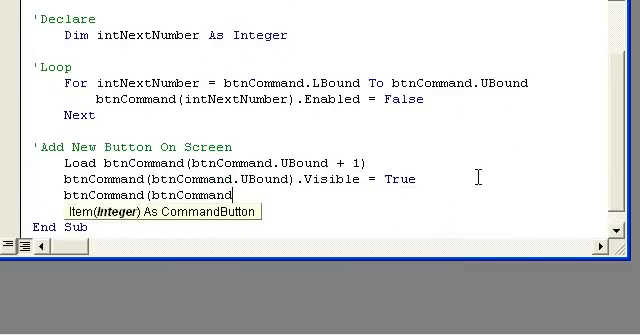
pyautogui.write('.UBound(')
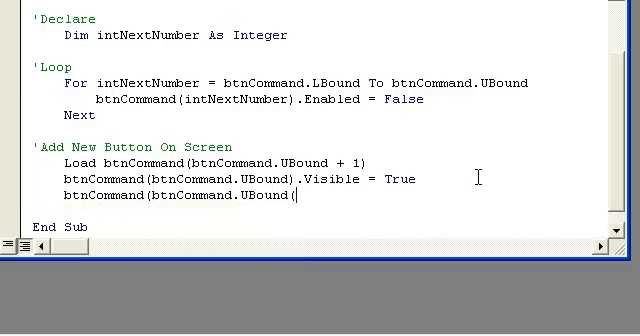
pyautogui.write('.Move')
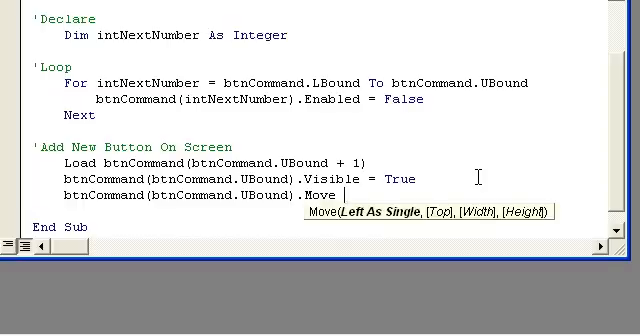
pyautogui.write('0,')
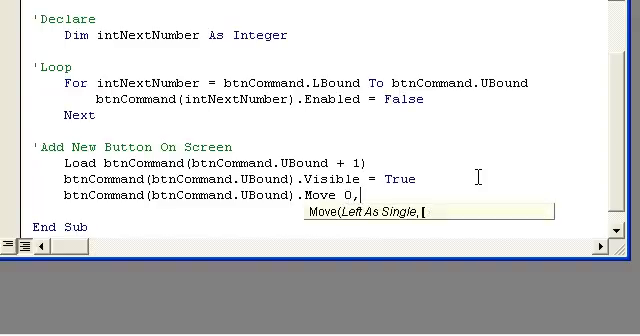
pyautogui.write('0')
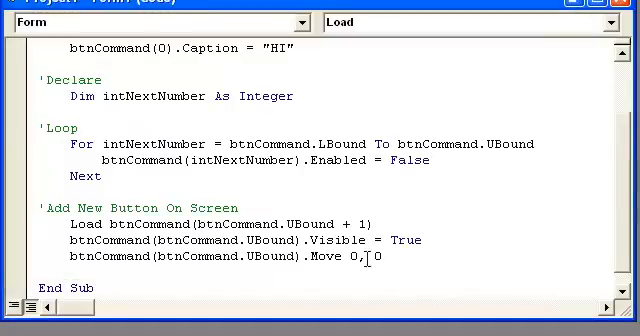
# - Write btnCommand(btnCommand.UBound).Caption = "NEW" below the Move line
pyautogui.write('btnCommand(b')
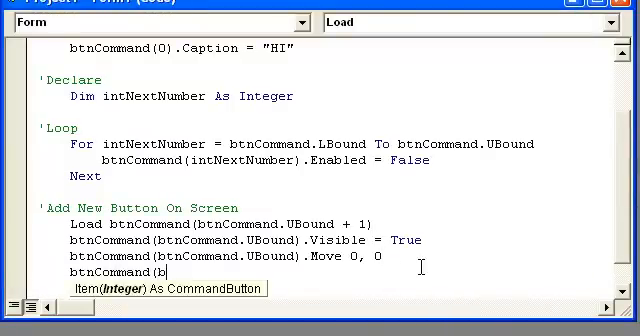
pyautogui.write('tnComman')
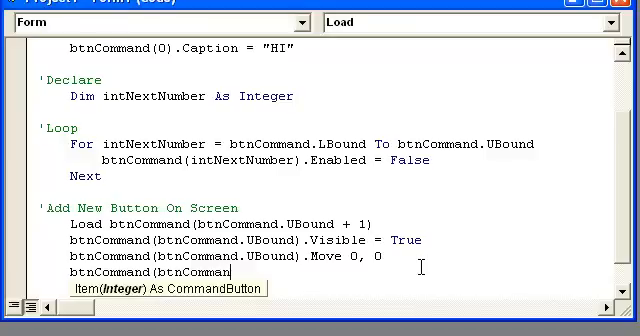
pyautogui.write('UBoun')
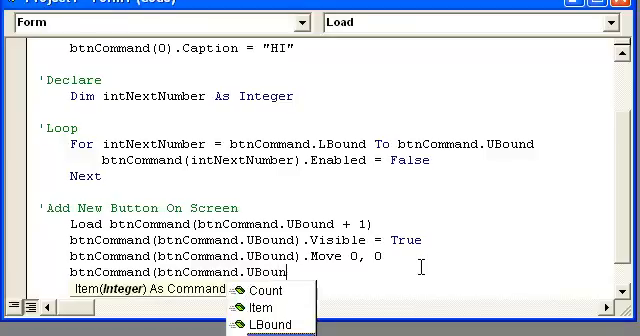
pyautogui.write('.Caption =')
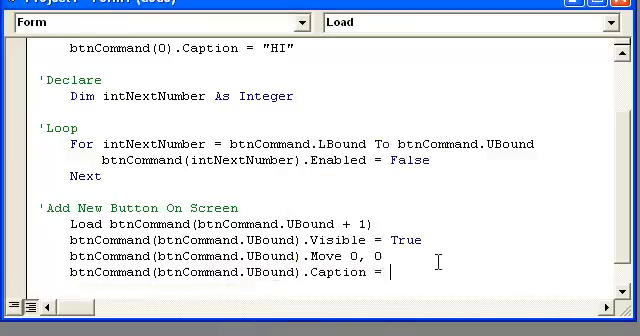
pyautogui.write('"NEW"')
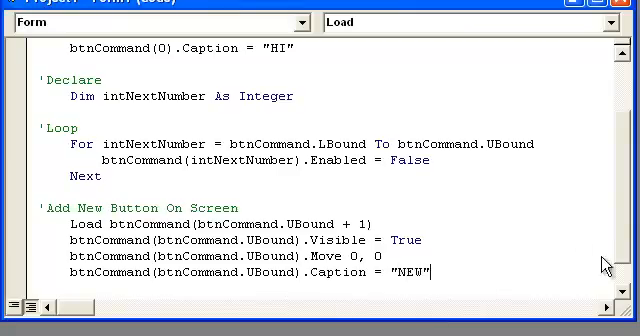
pyautogui.scroll(-3)
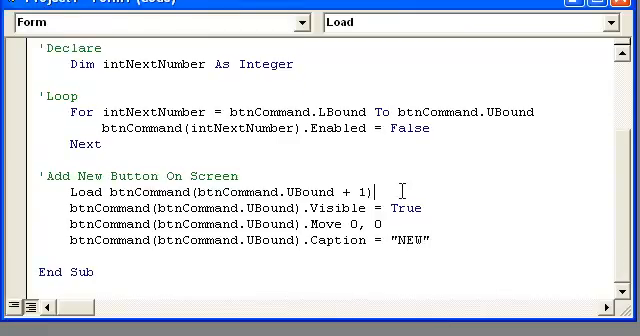
# - Wrap the Visible, Move and Caption lines in With btnCommand(btnCommand.UBound) … End With
pyautogui.write('With')
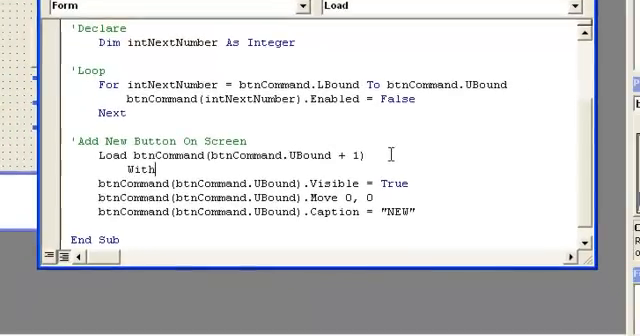
pyautogui.write('btnComman')
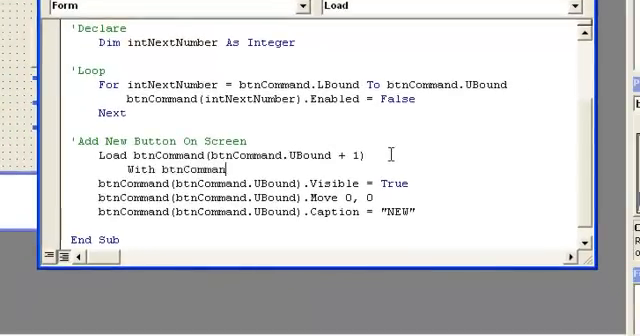
pyautogui.write('btnCommand.UBound)')
pyautogui.write('End With')
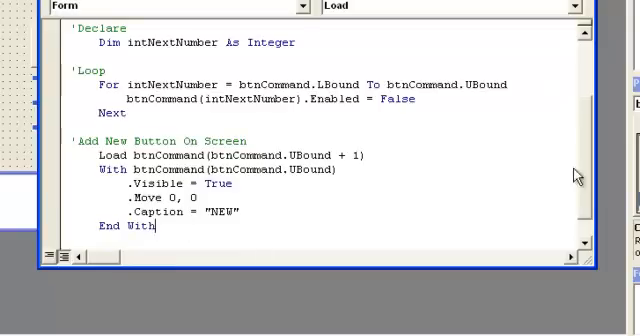
pyautogui.scroll(-3)
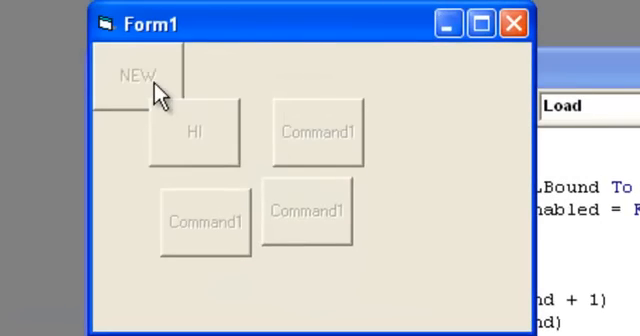
pyautogui.moveTo(412, 71)
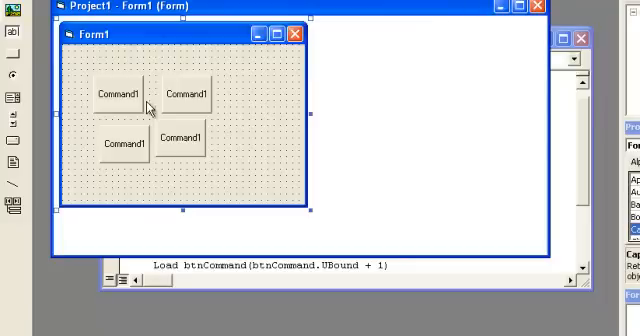
pyautogui.moveTo(293, 157)
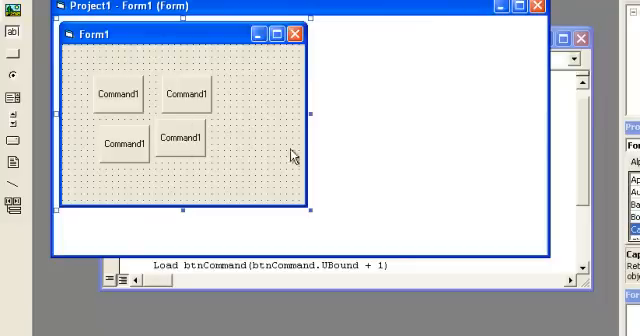